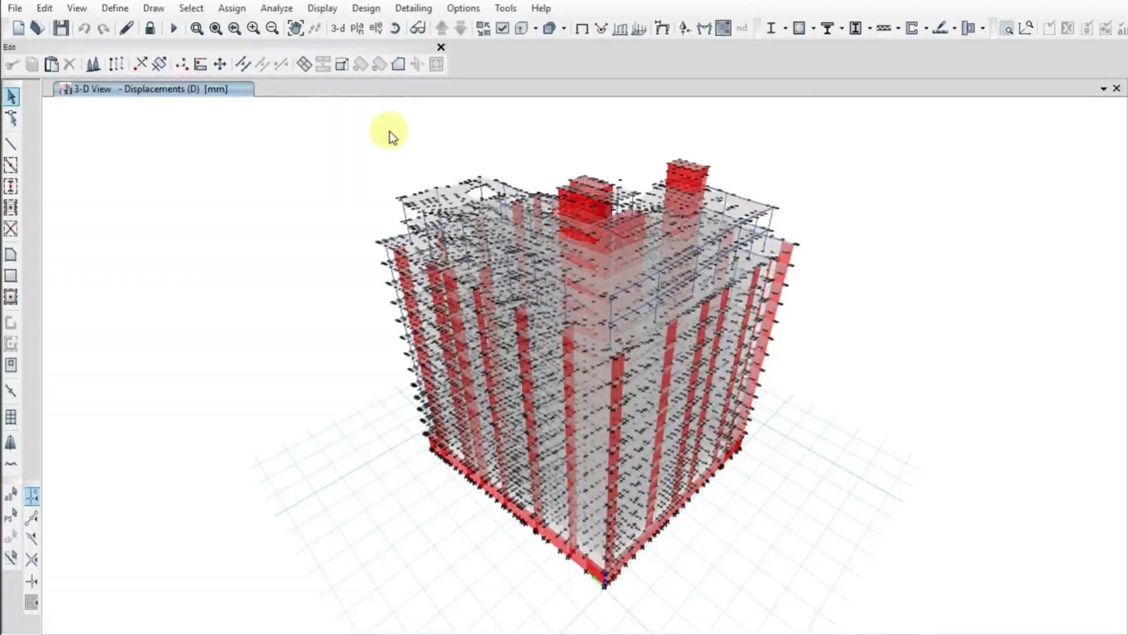
Open the Select Plan View story list, showing levels from TOR down to Base
{"action": "left_click", "coordinate": [358, 28]}
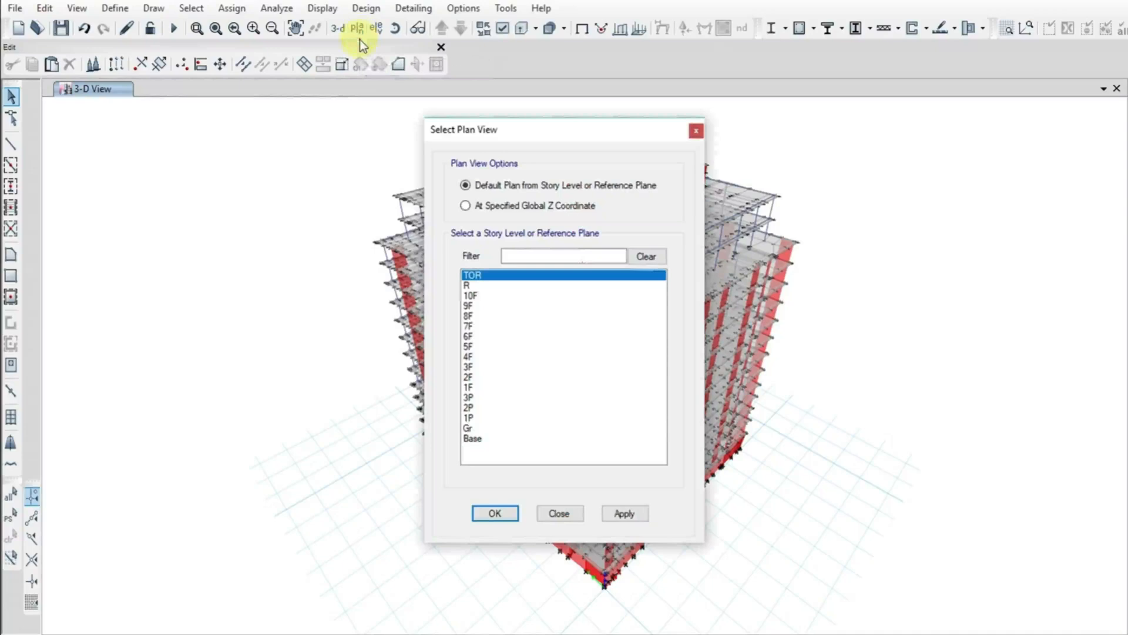
{"action": "left_click", "coordinate": [471, 439]}
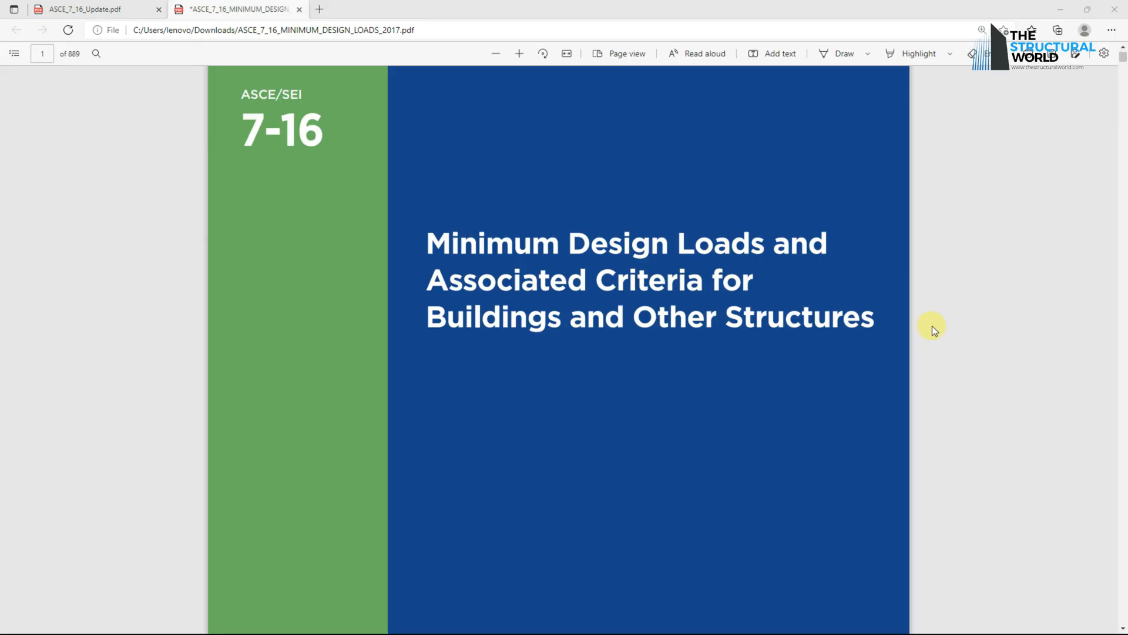
{"action": "scroll", "scroll_direction": "down", "scroll_amount": 3}
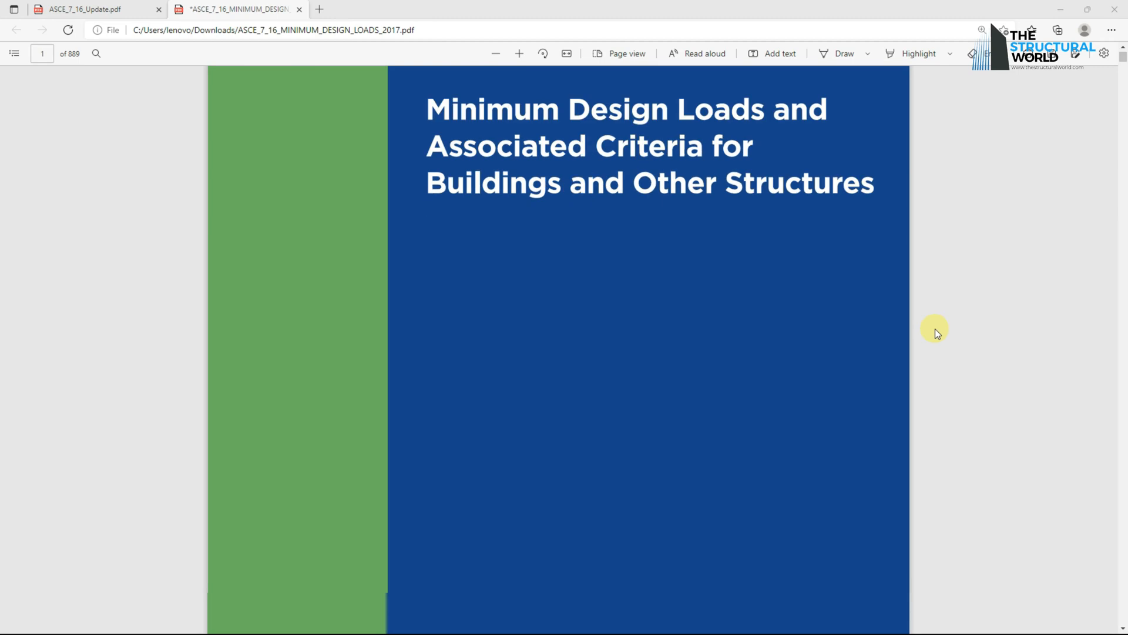
{"action": "scroll", "scroll_direction": "down", "scroll_amount": 3}
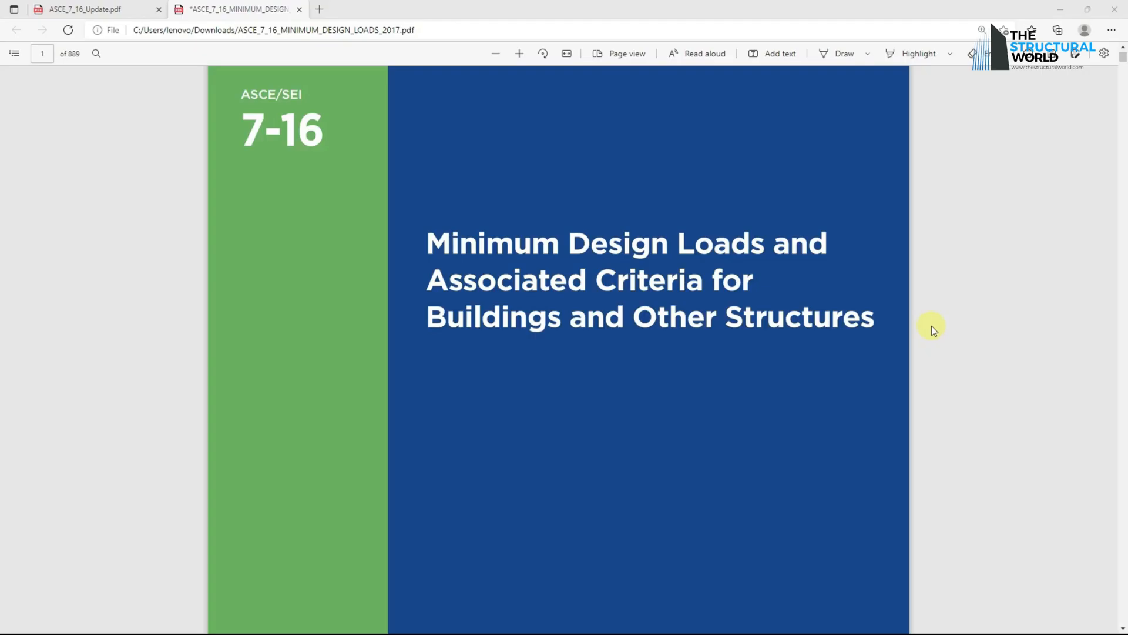
{"action": "scroll", "scroll_direction": "down", "scroll_amount": 3}
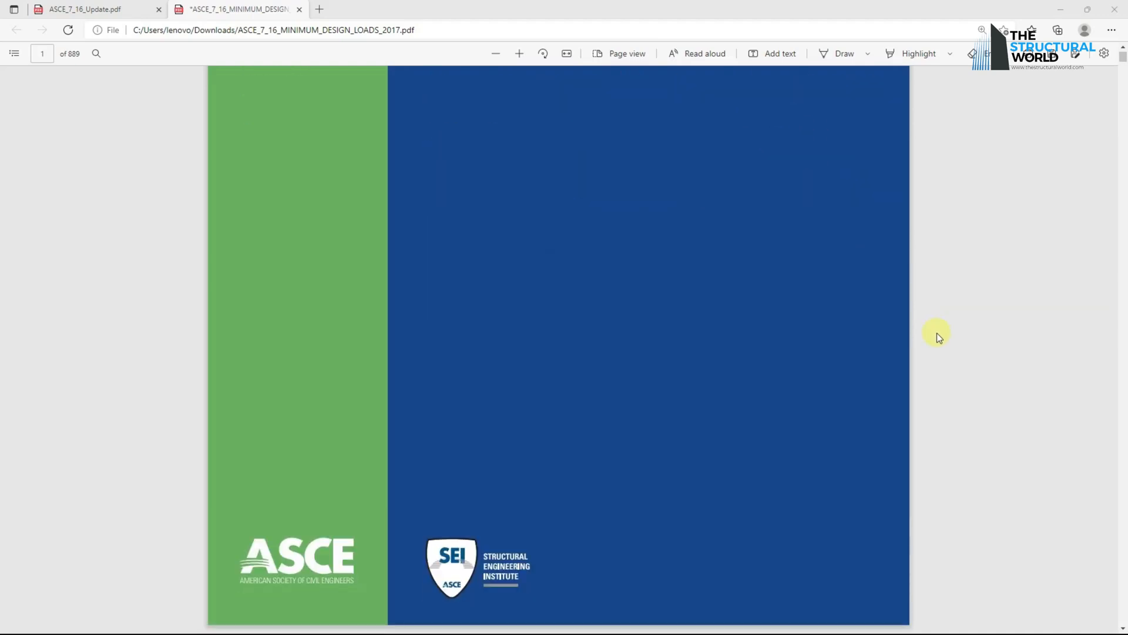
Scroll Table 4.3-1 on page 69 down to the hospital, library and office rows
{"action": "scroll", "scroll_direction": "down", "scroll_amount": 3}
{"action": "type", "text": "69"}
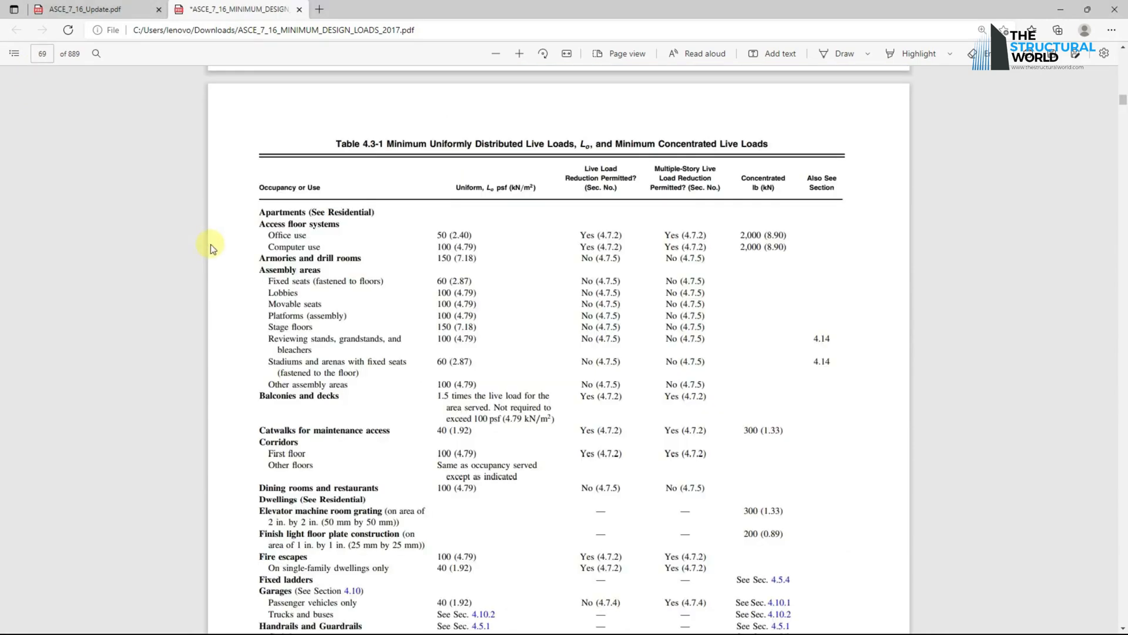
{"action": "mouse_move", "coordinate": [302, 159]}
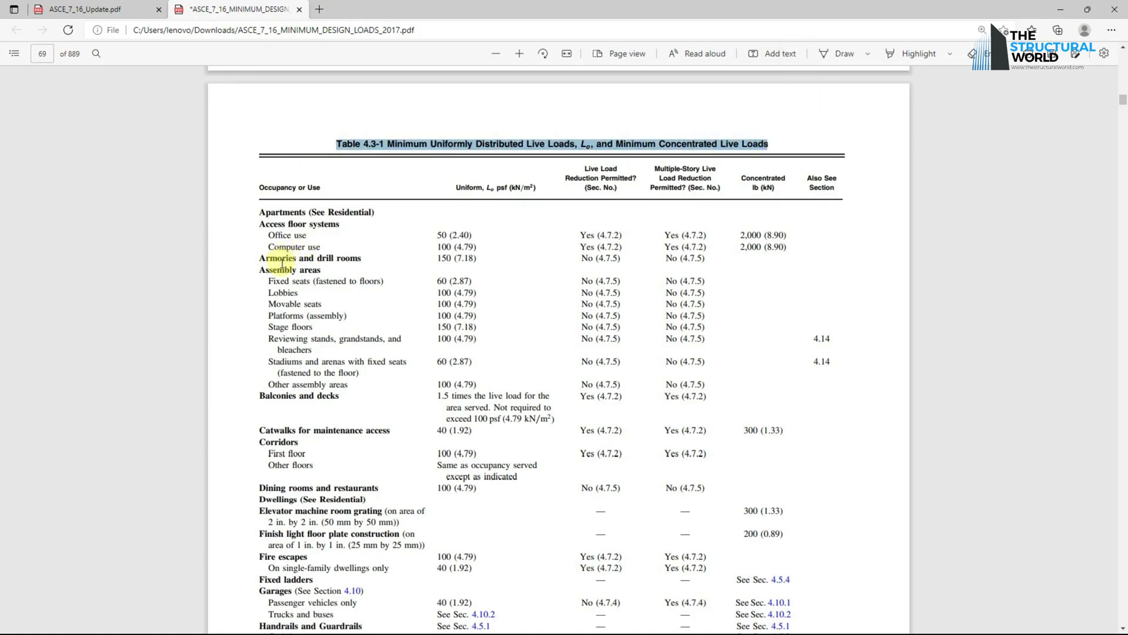
{"action": "scroll", "scroll_direction": "down", "scroll_amount": 3}
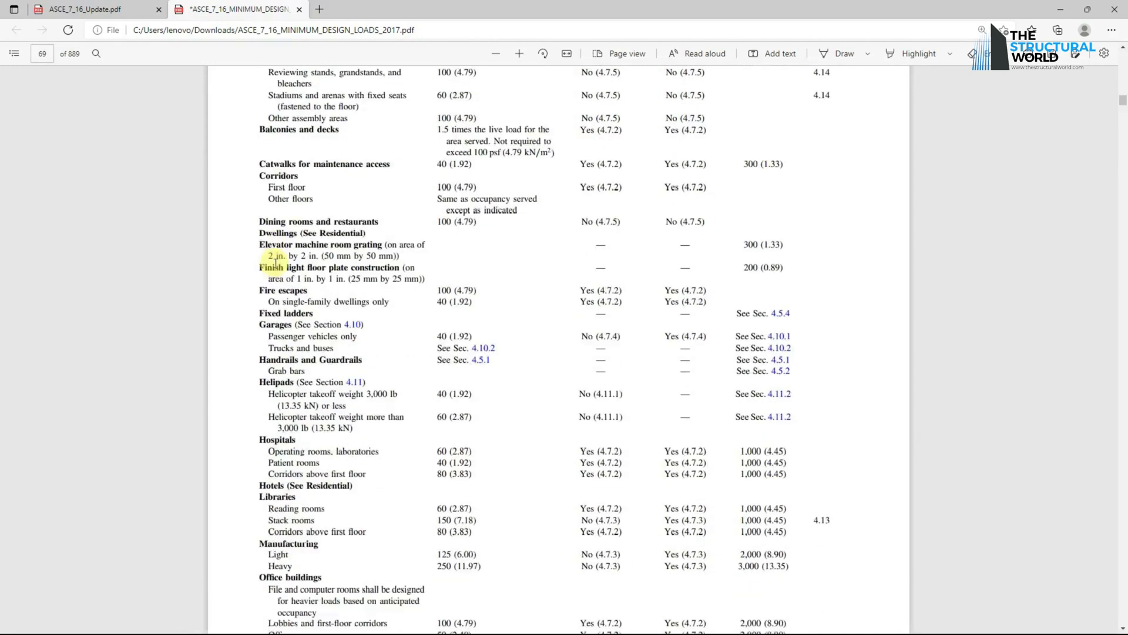